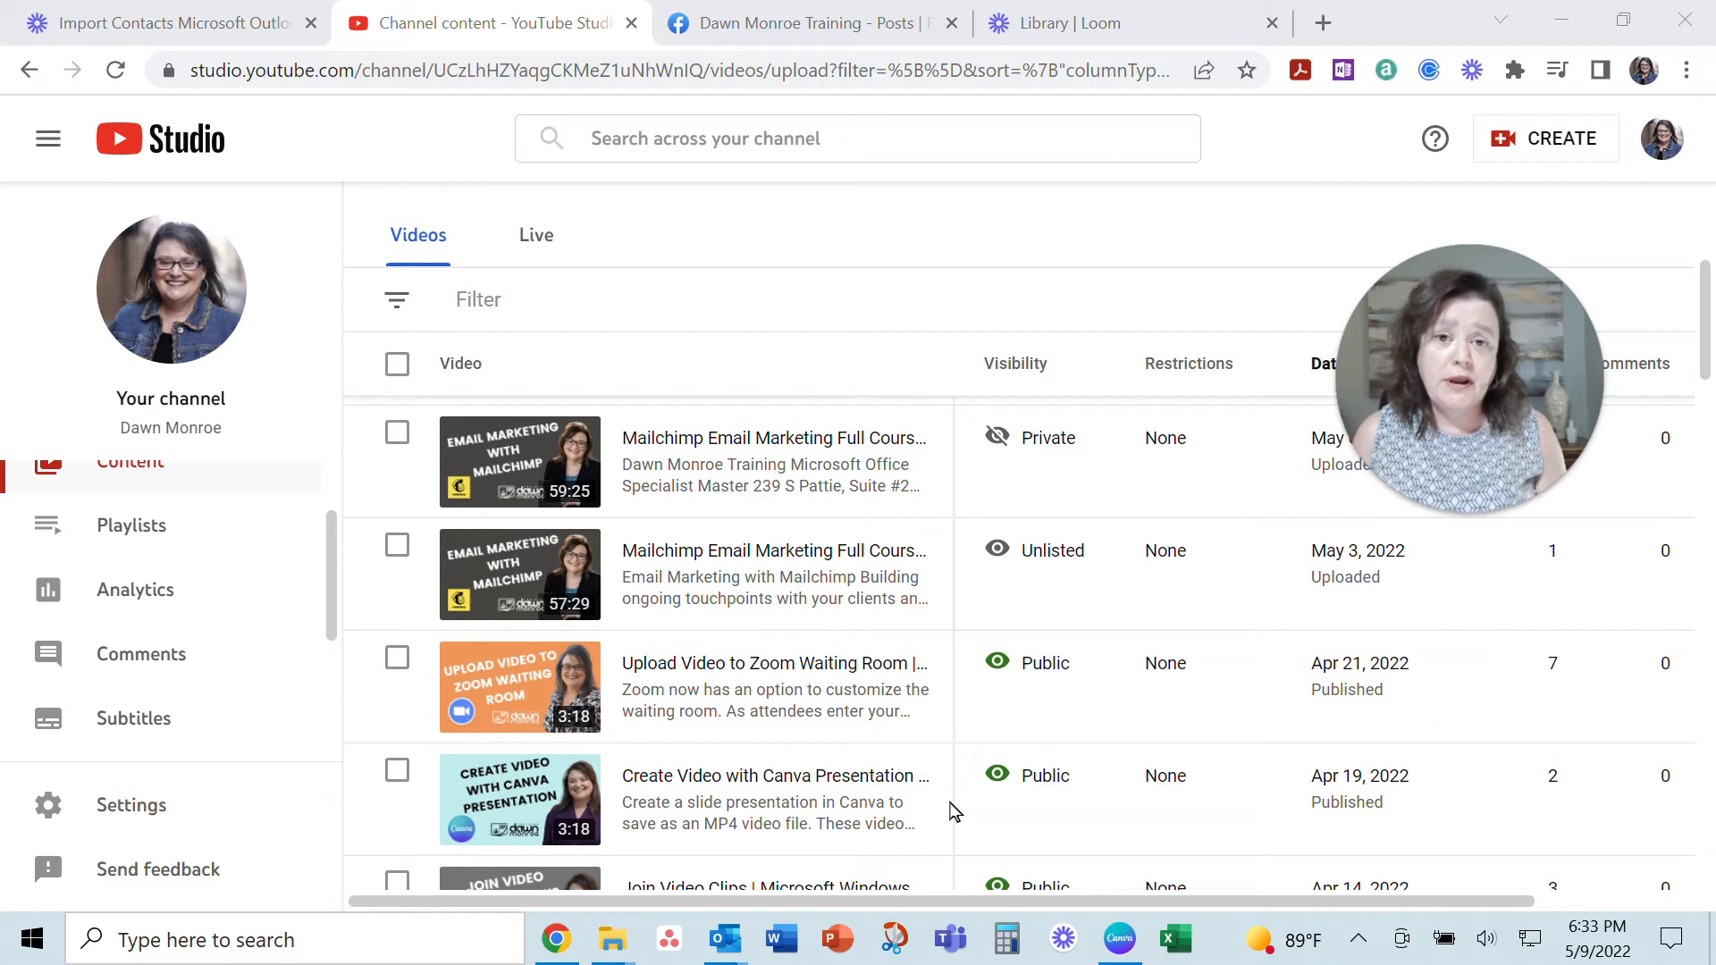
mouse_move(691, 592)
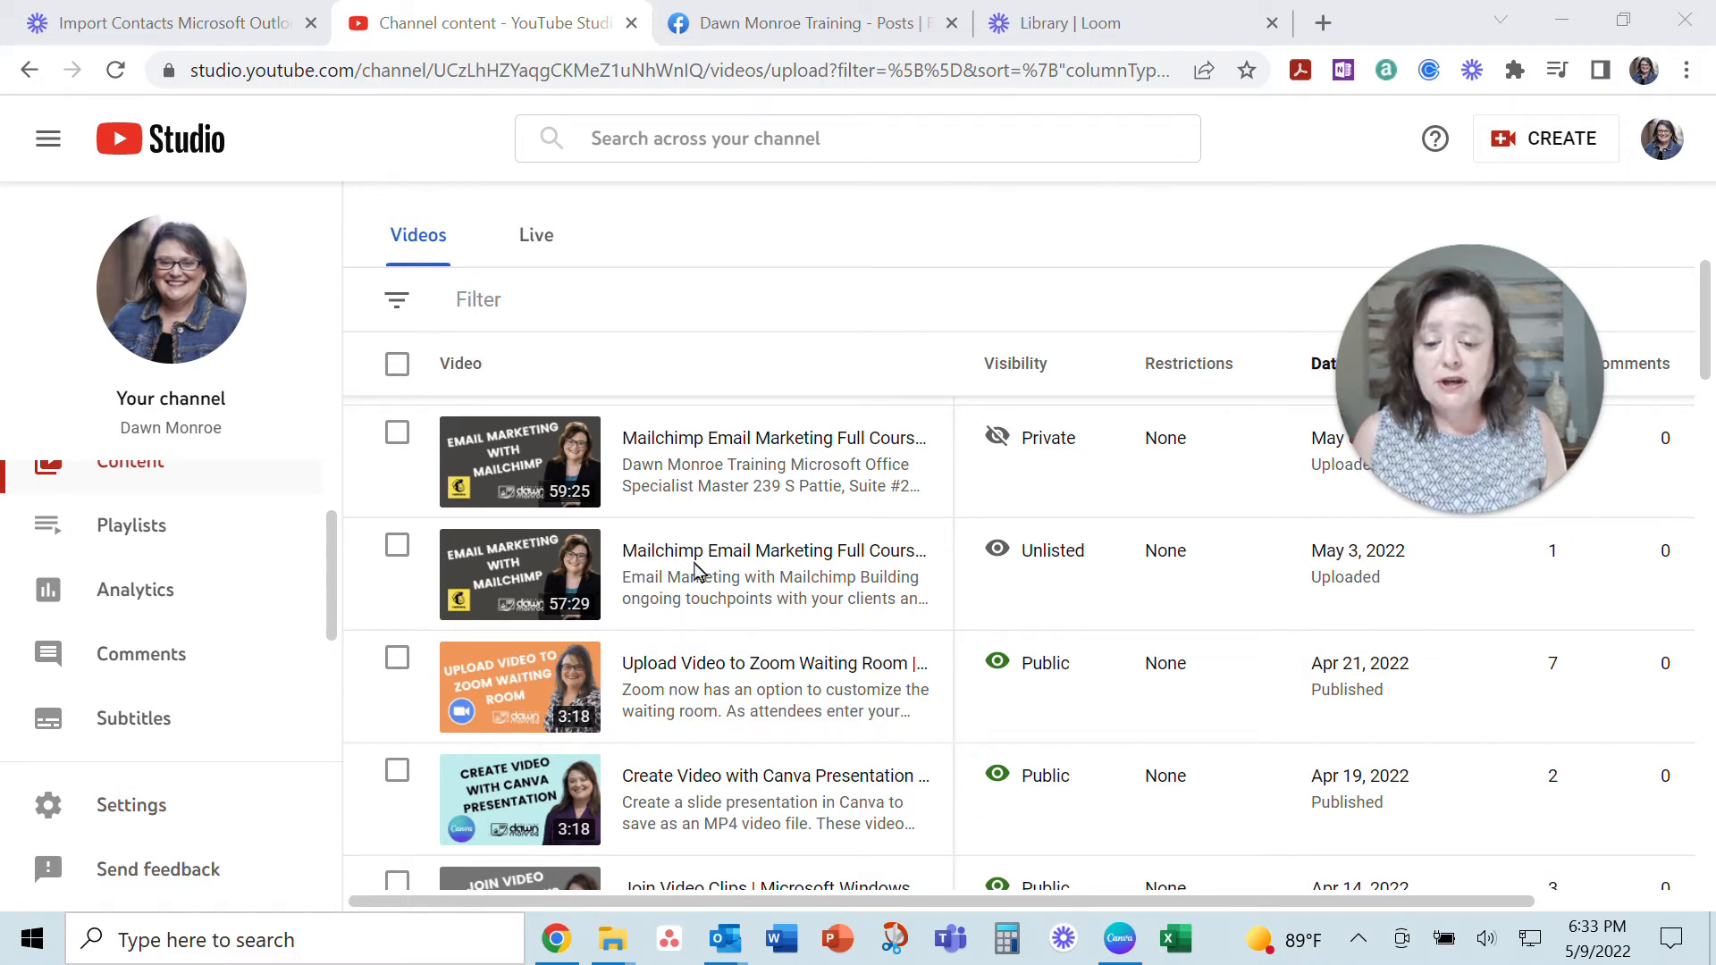
- Open Video analytics for the unlisted 57:29 Mailchimp email marketing video
click(774, 551)
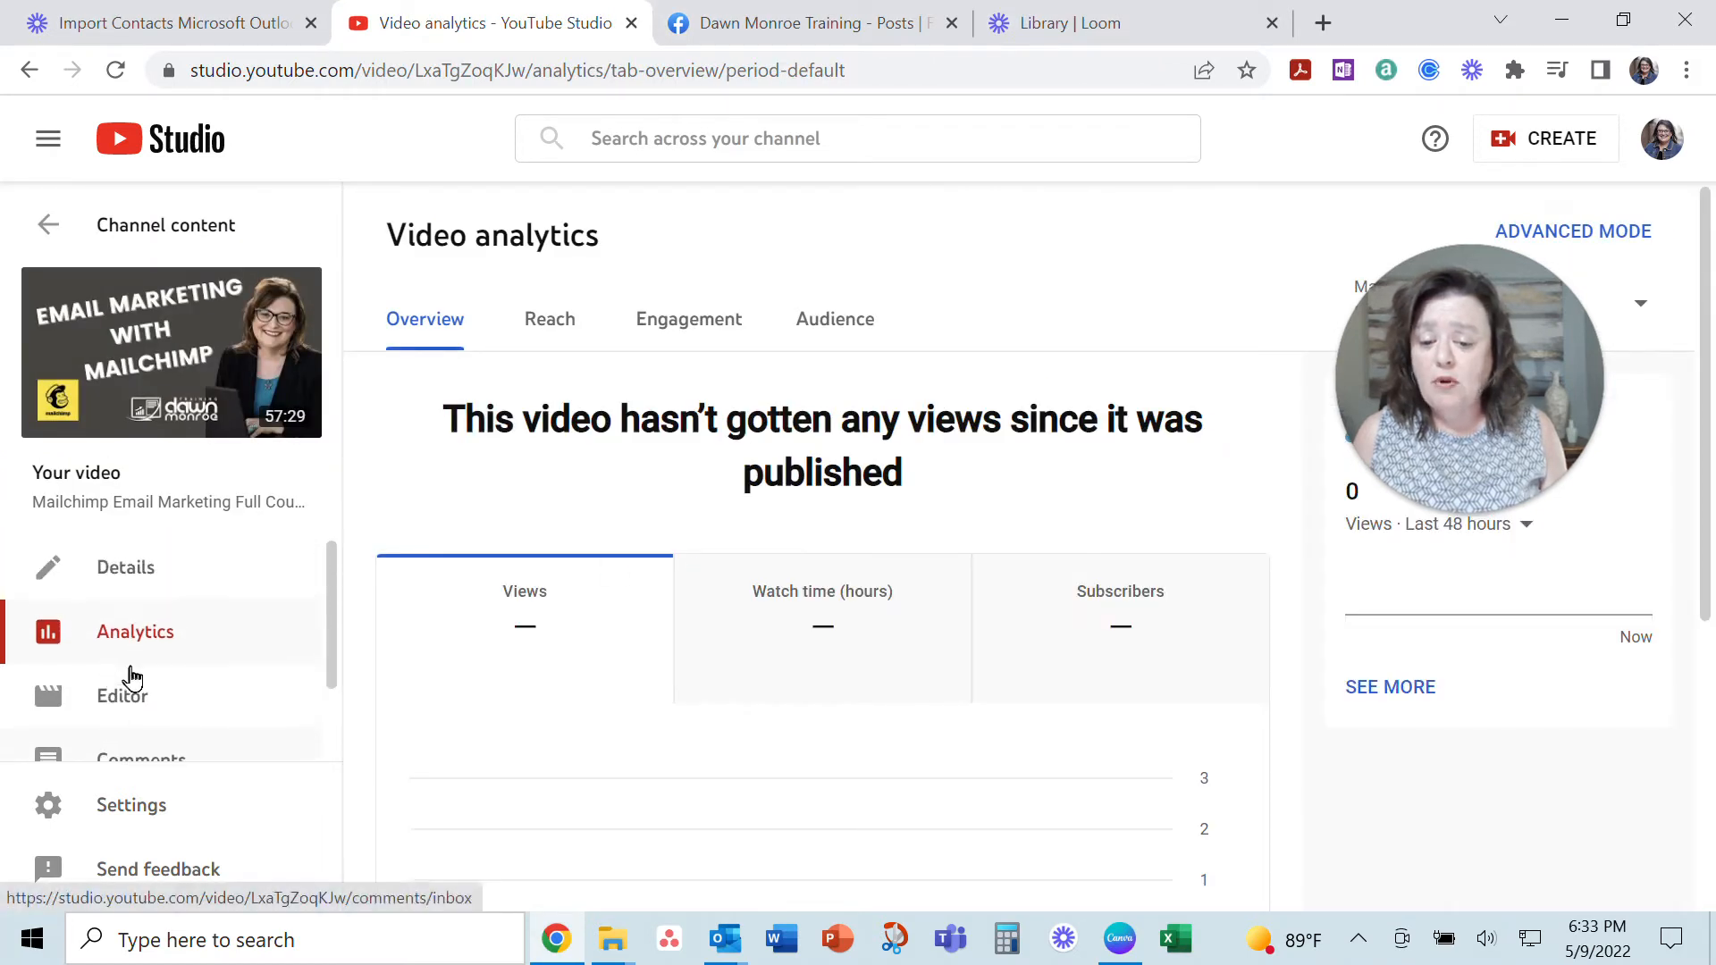
- Open the Editor, confirm blur is unavailable on the trimmed video, and return to Channel content
click(121, 696)
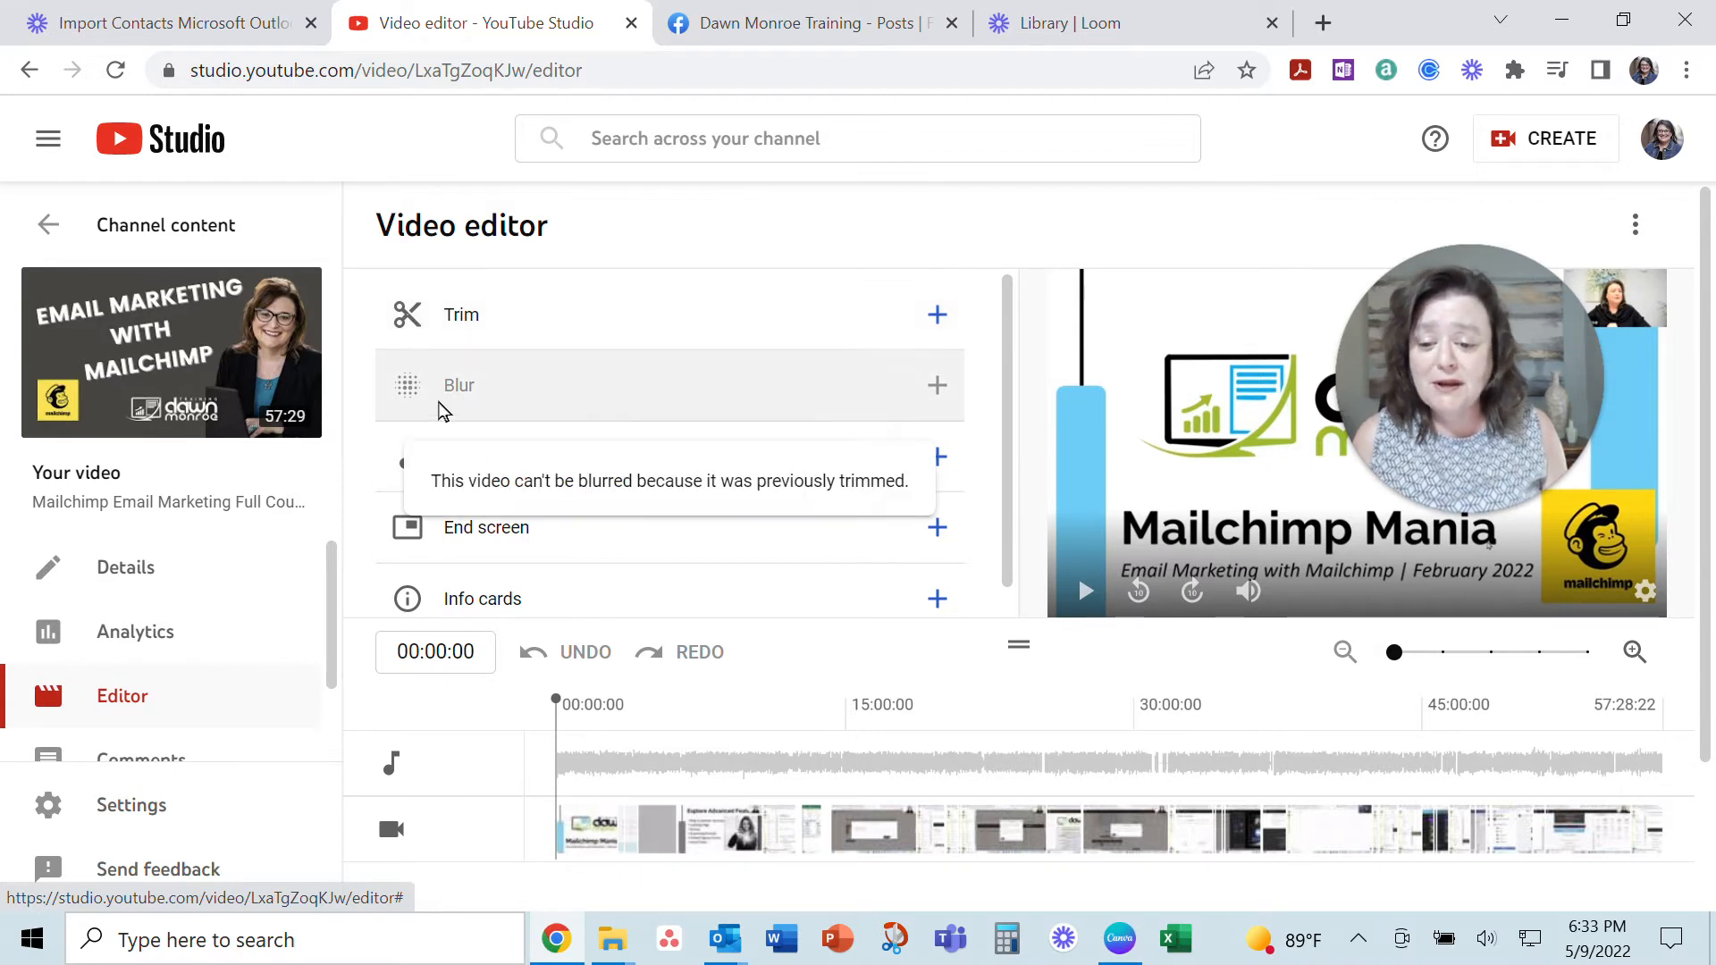
mouse_move(818, 410)
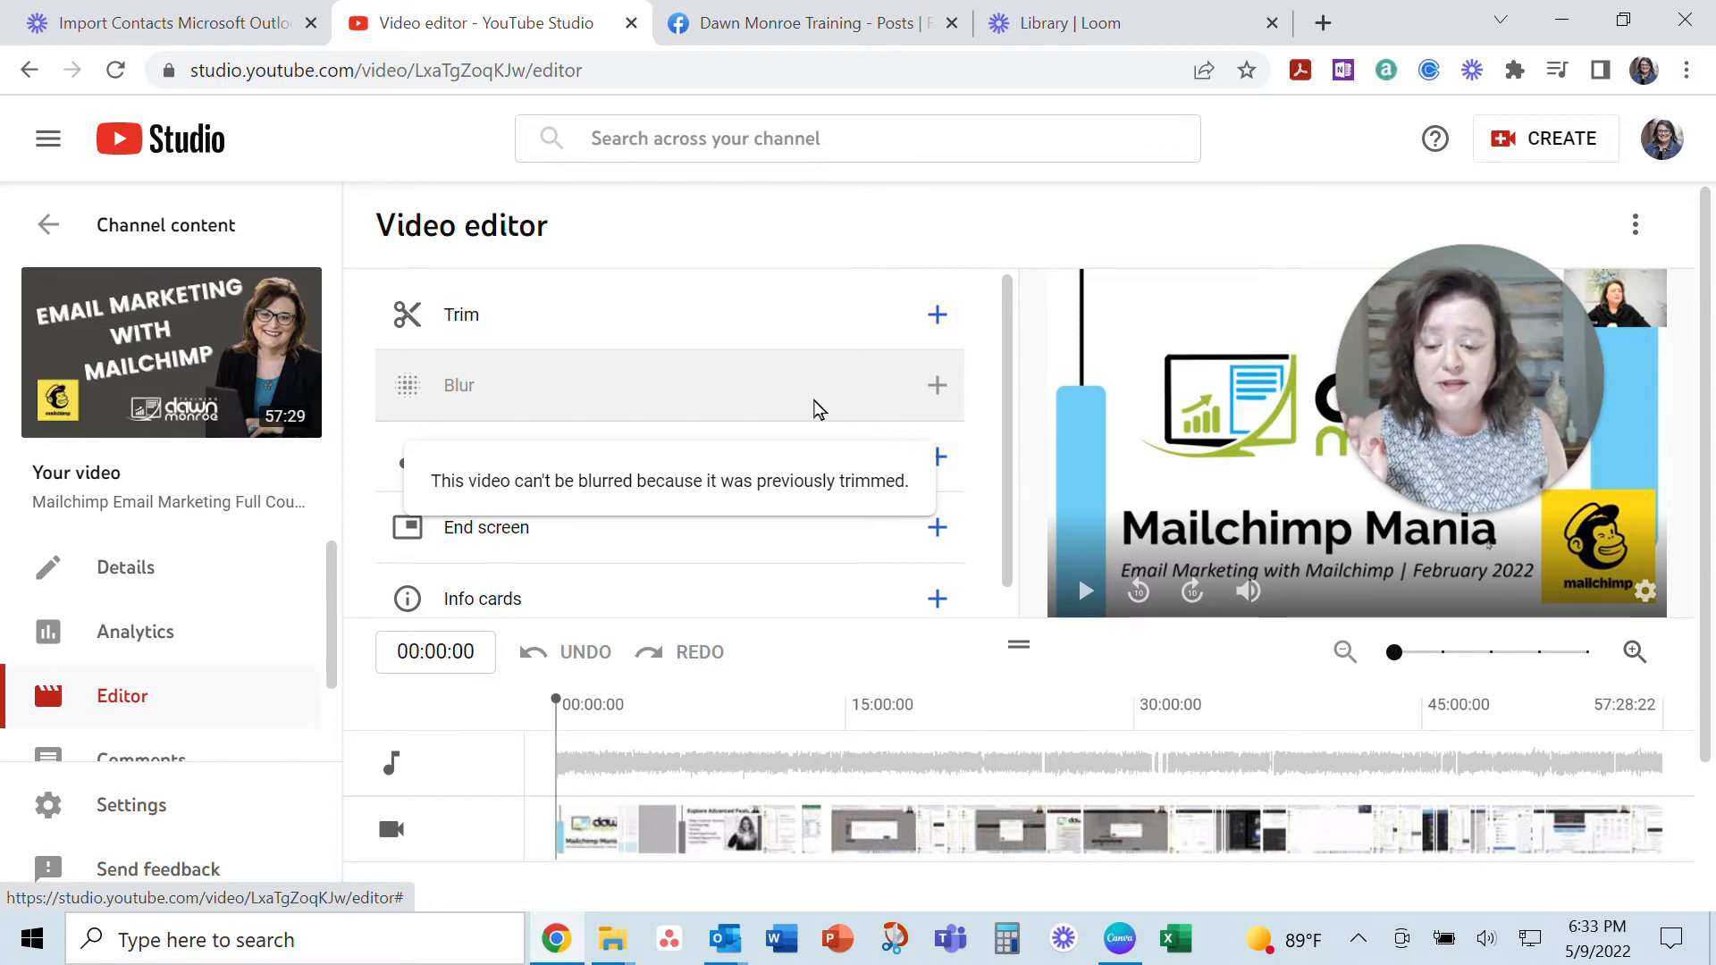
mouse_move(653, 531)
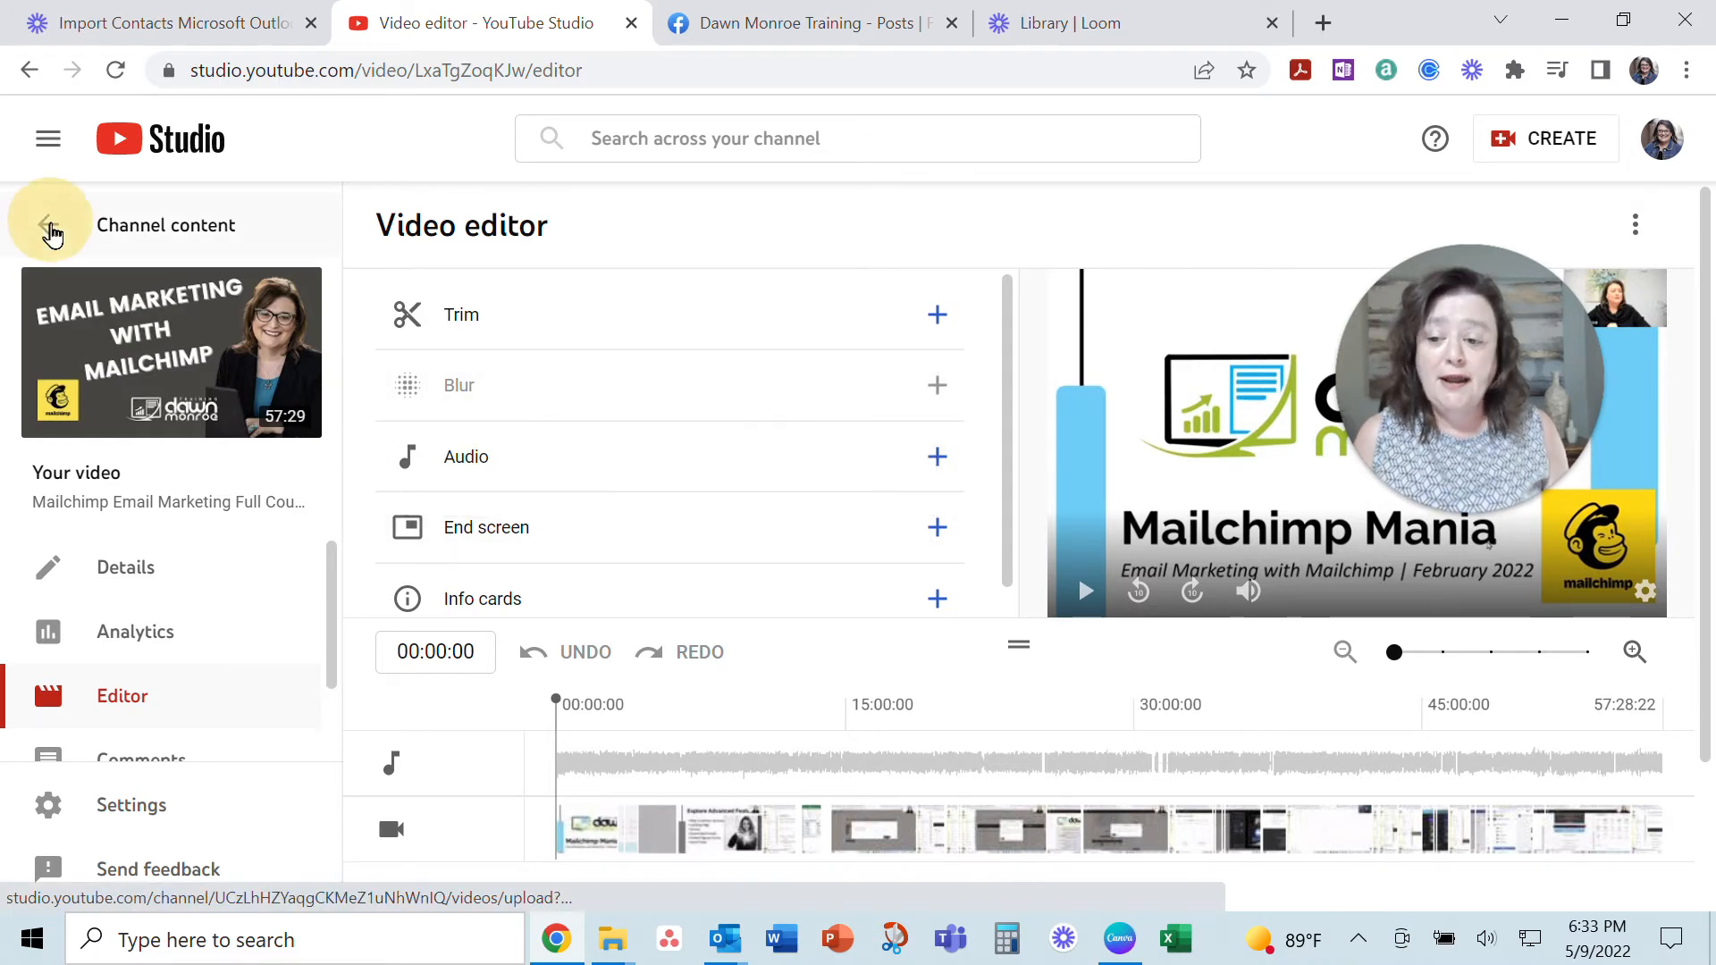
click(46, 226)
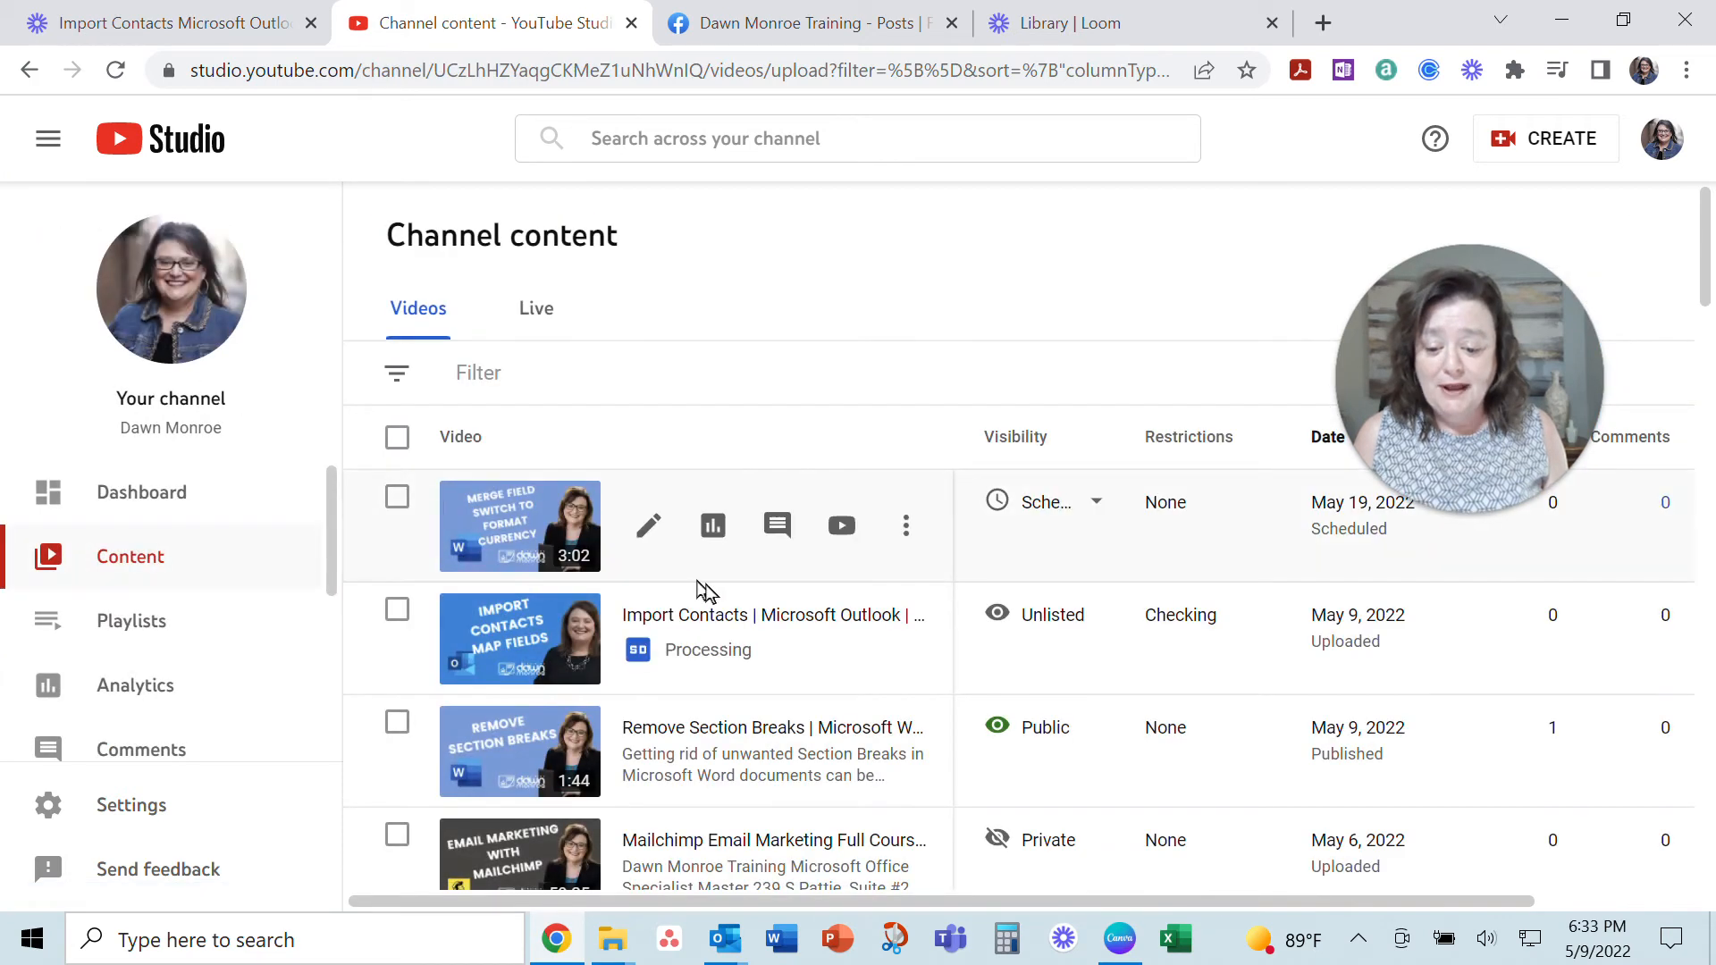
scroll(down, 3)
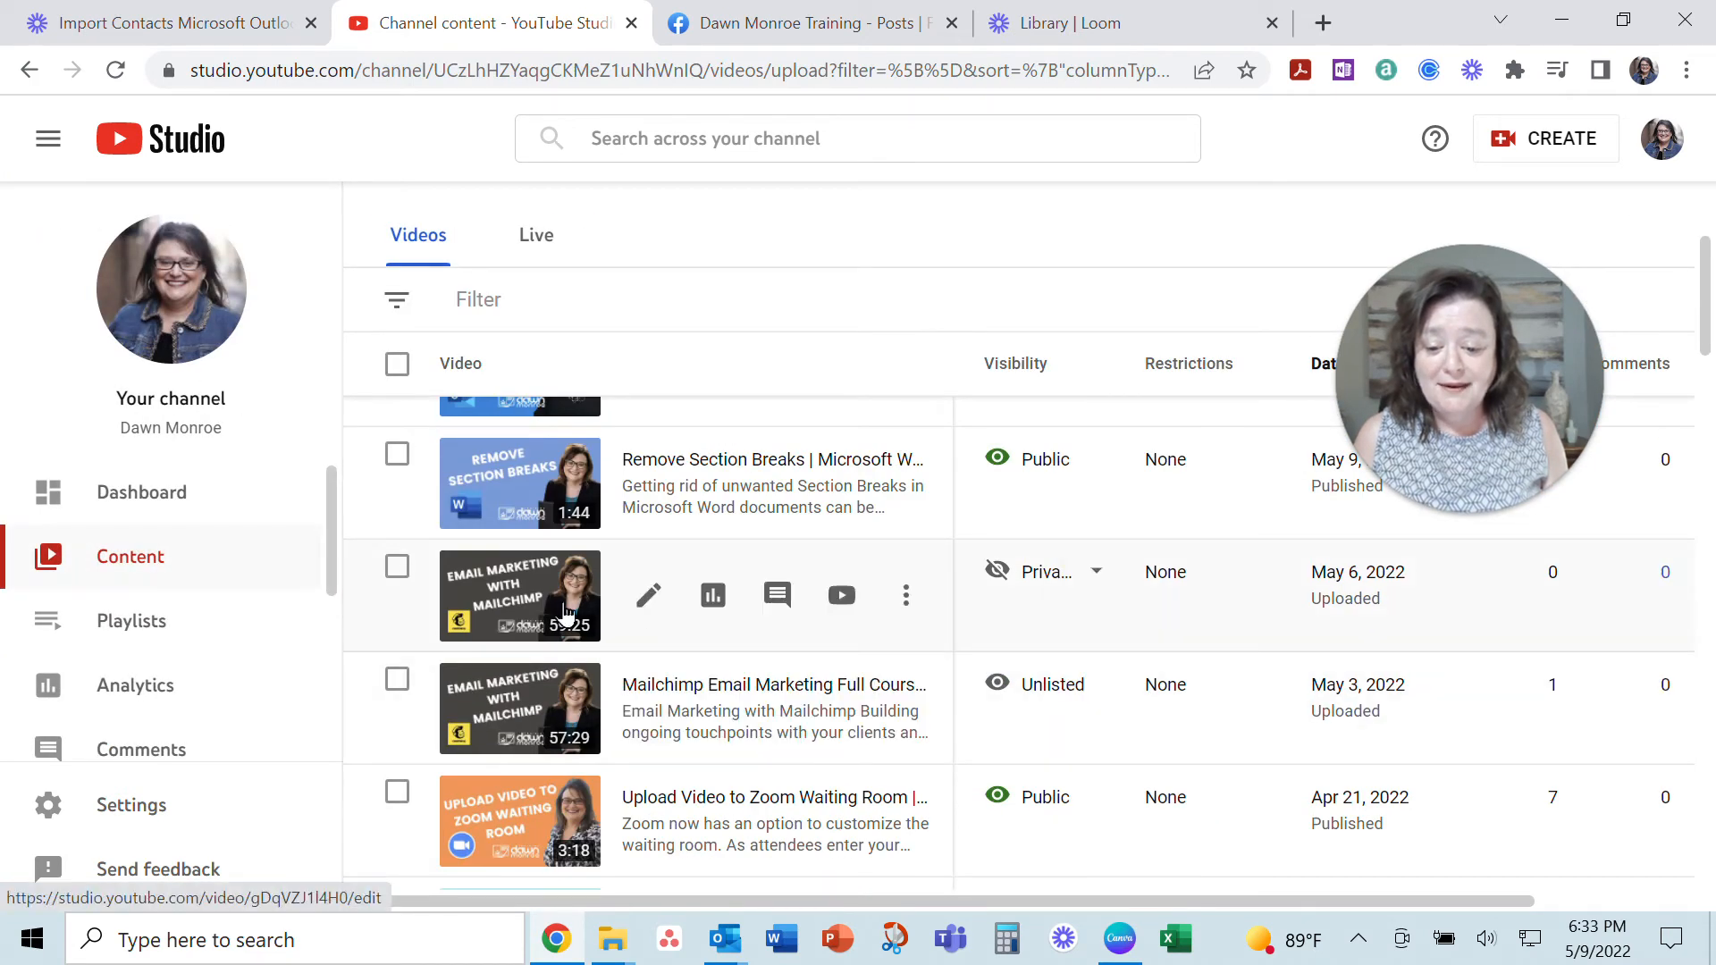
- Open the Video editor for the private 59:25 Mailchimp video
click(648, 595)
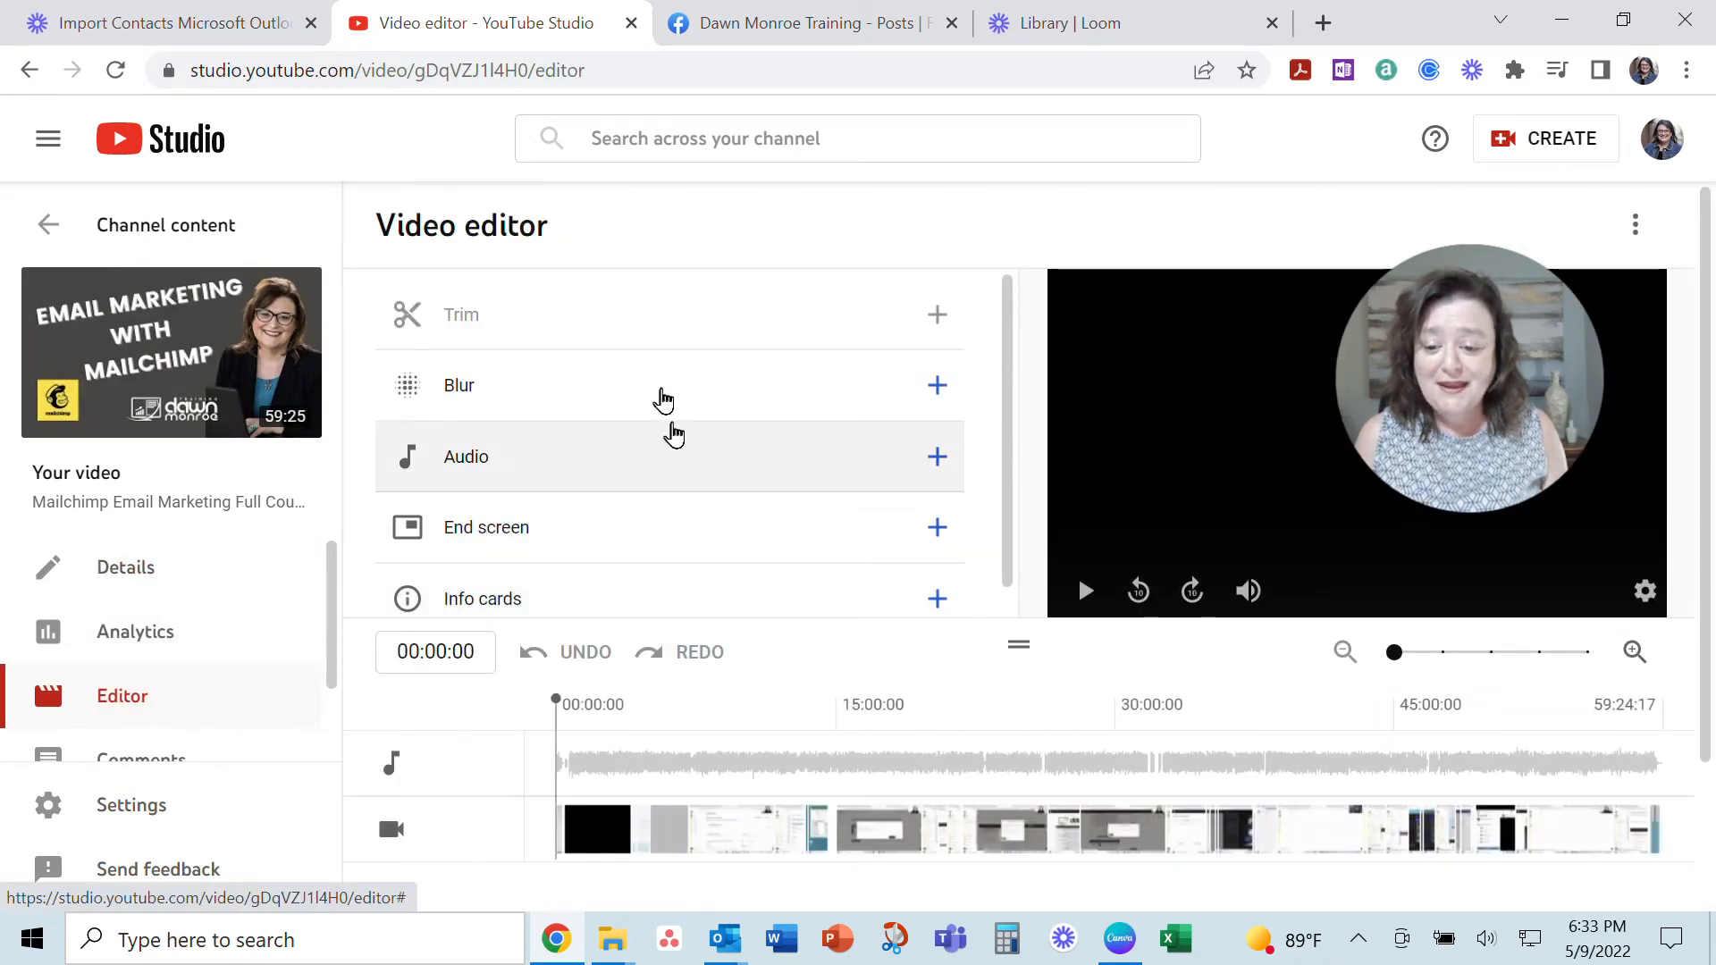
mouse_move(407, 527)
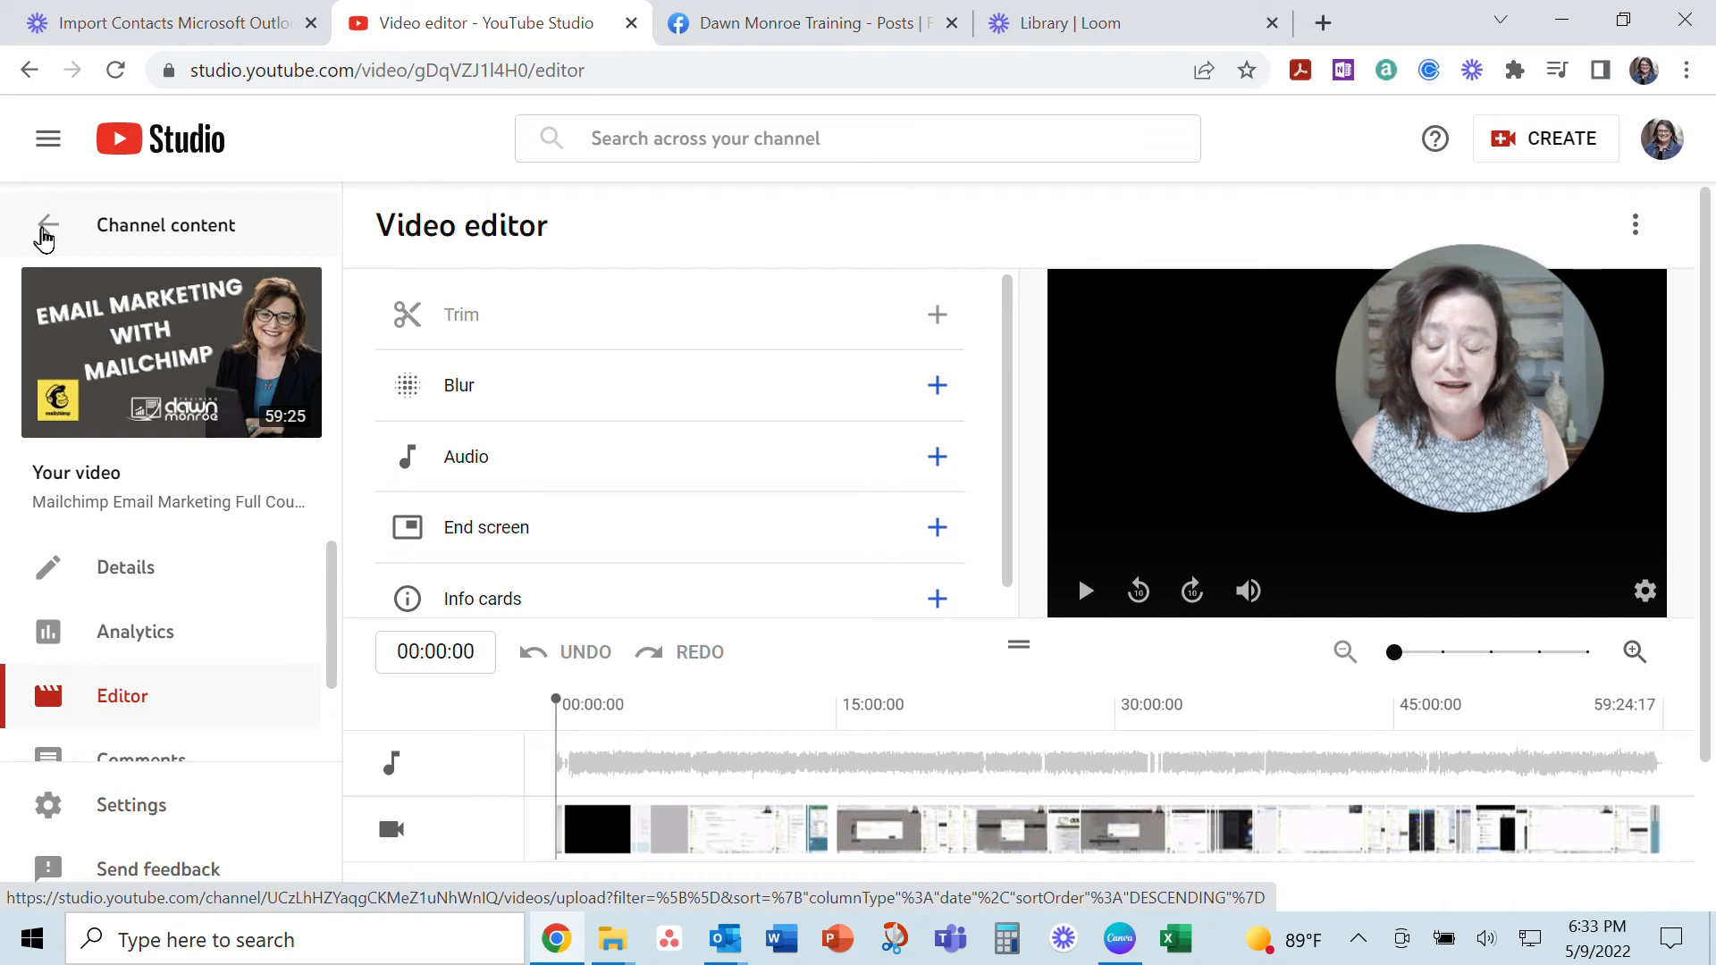
- Return to Channel content and open the private 59:25 Mailchimp video's Options menu at Download
click(46, 229)
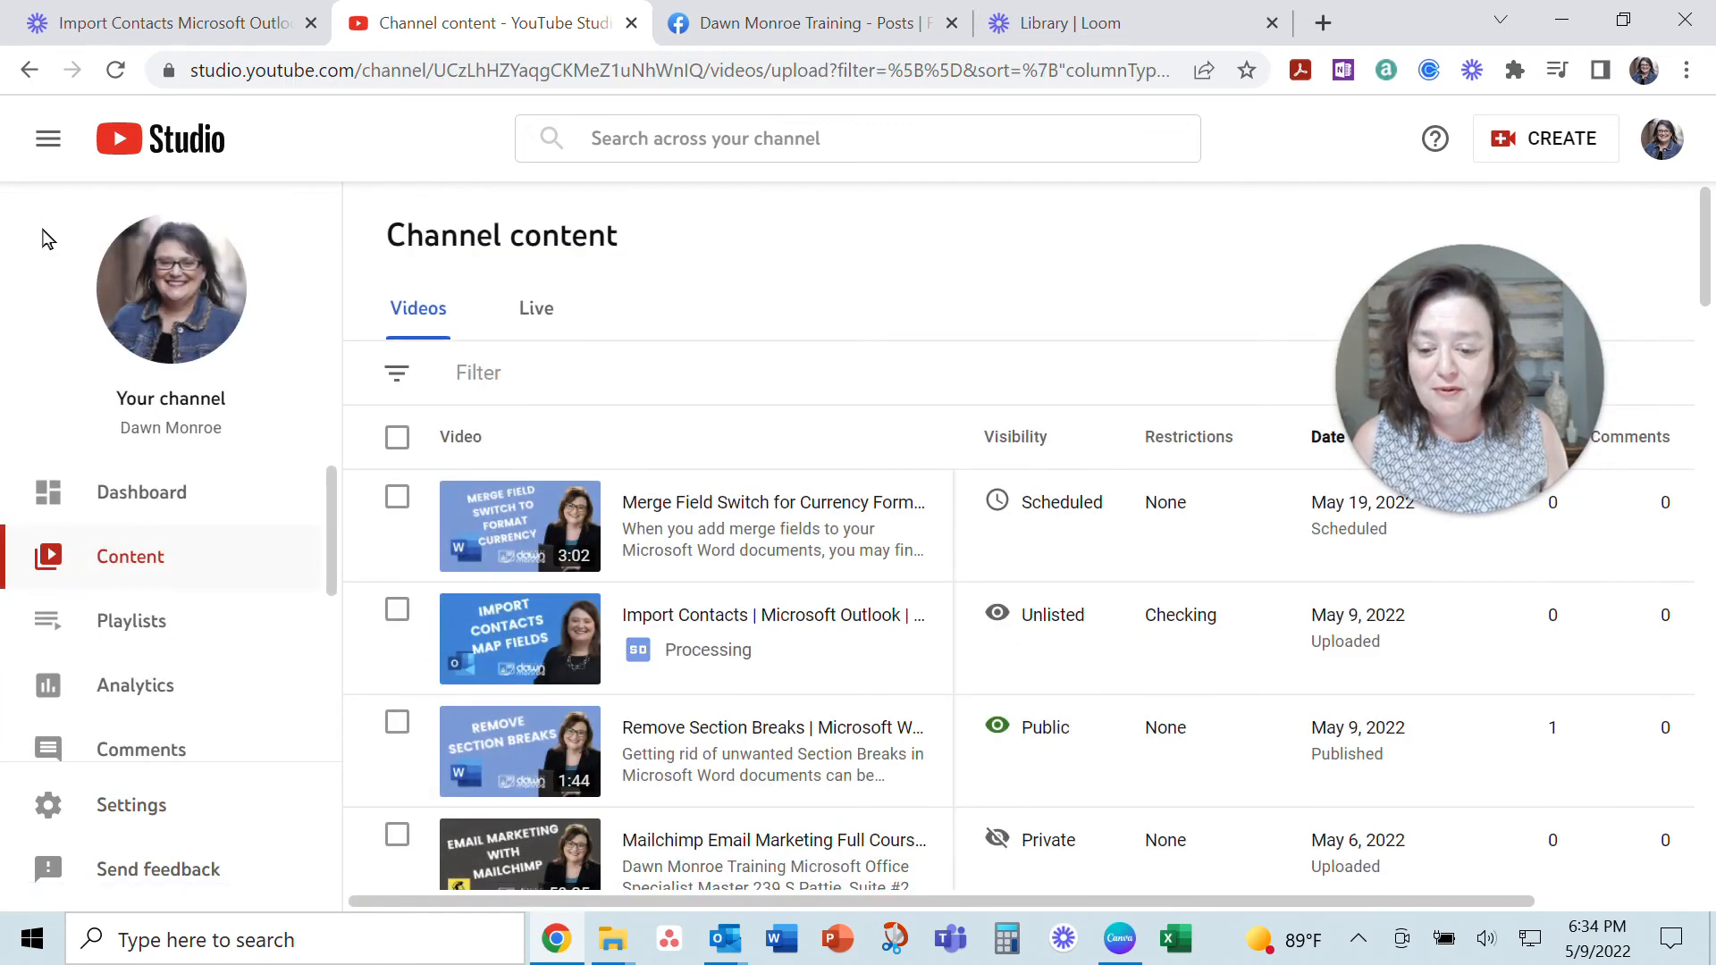
scroll(down, 3)
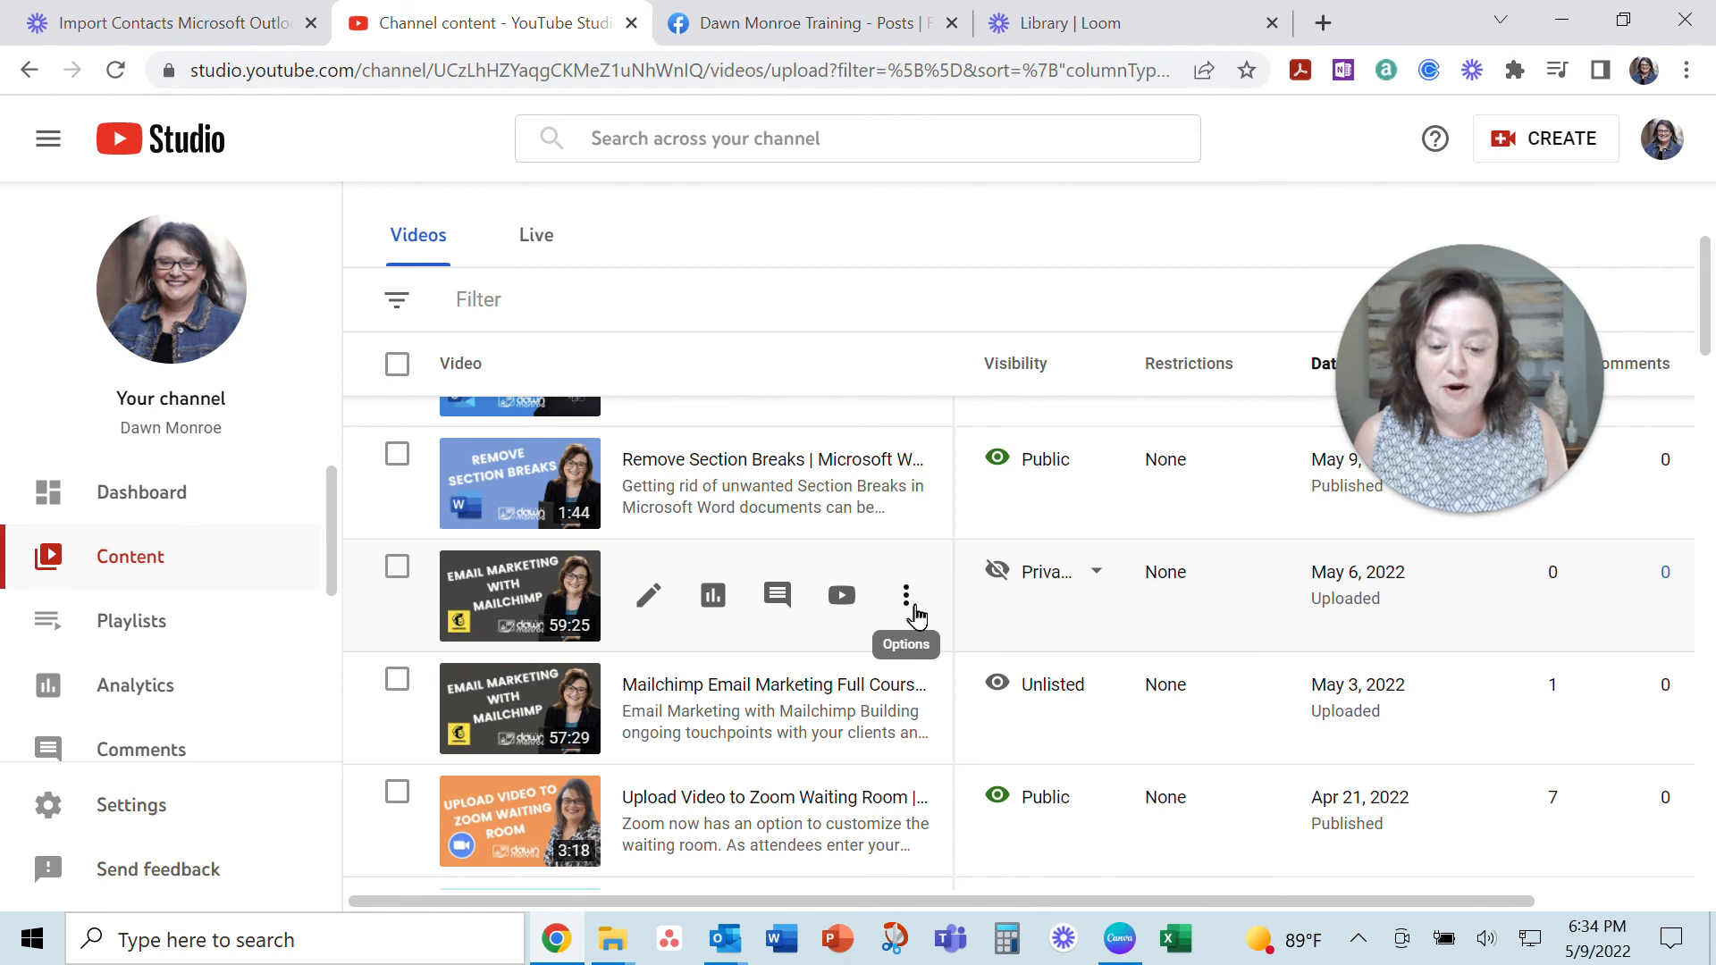
click(905, 595)
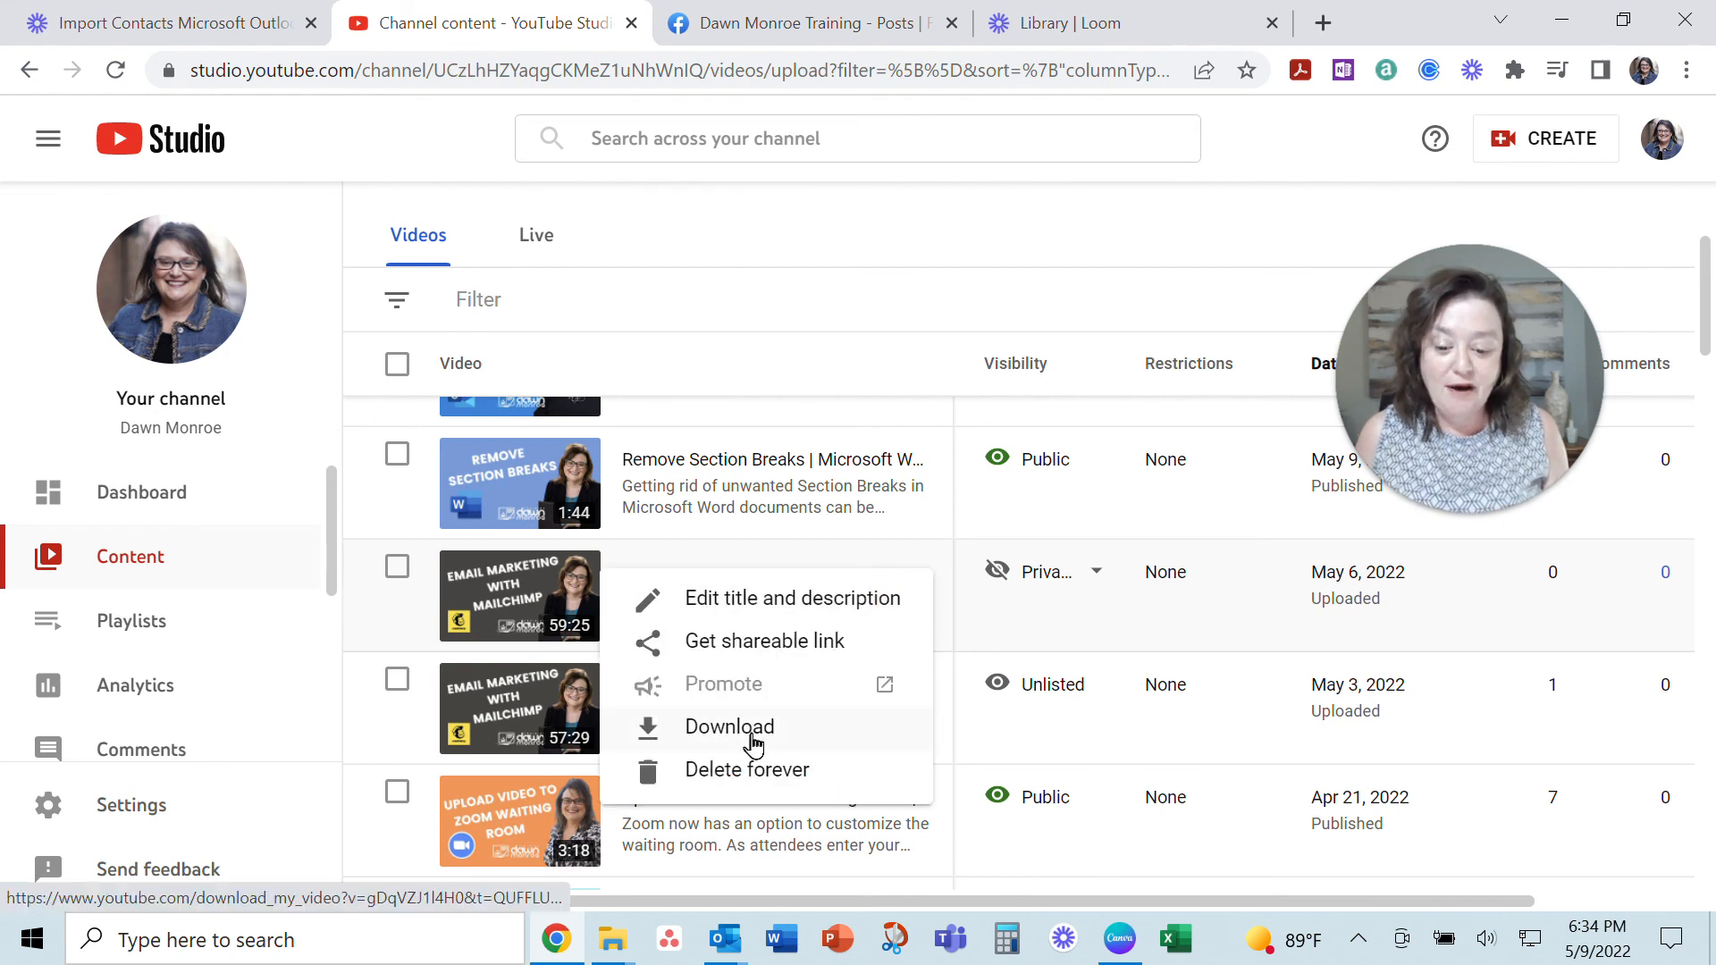